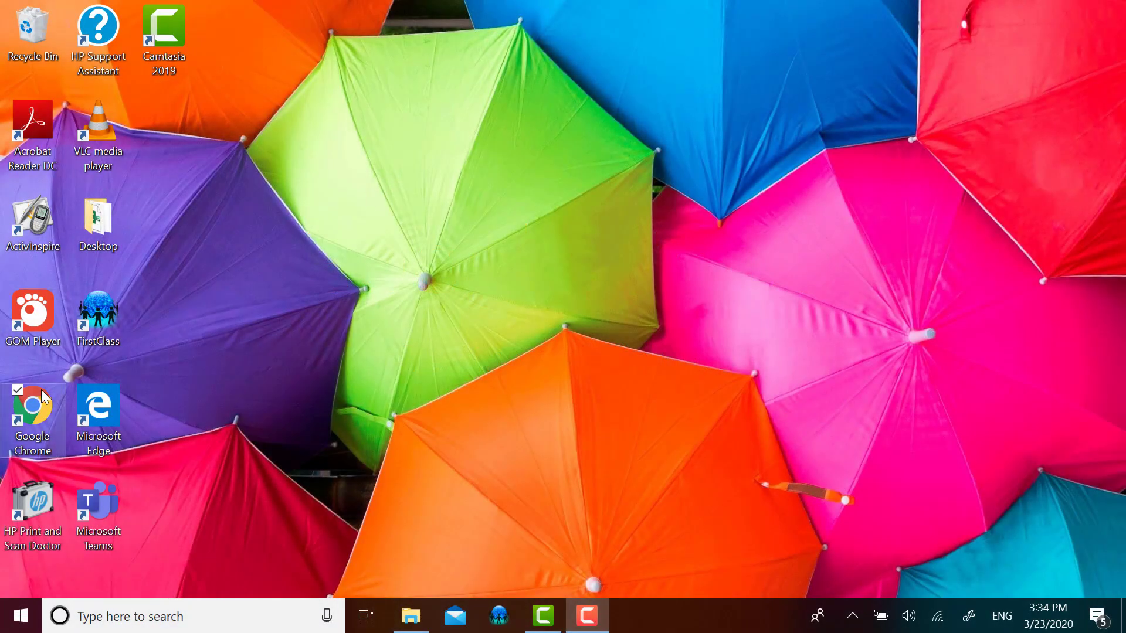
Launch Google Chrome and search the web for 'google voice'.
{"action": "double_click", "coordinate": [32, 413]}
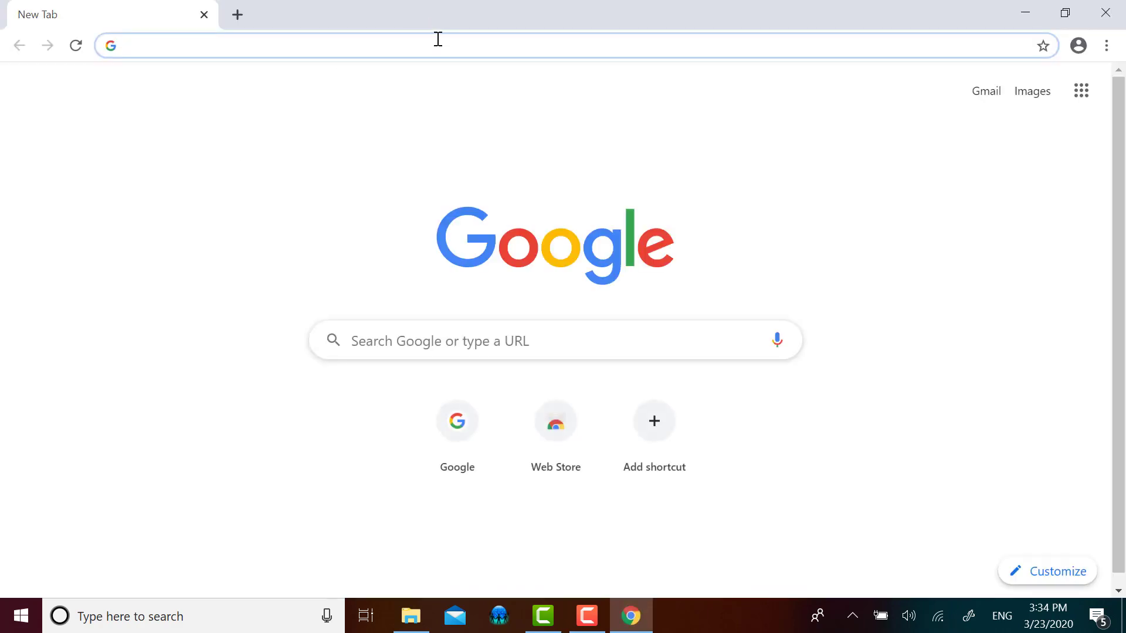
{"action": "type", "text": "google voice"}
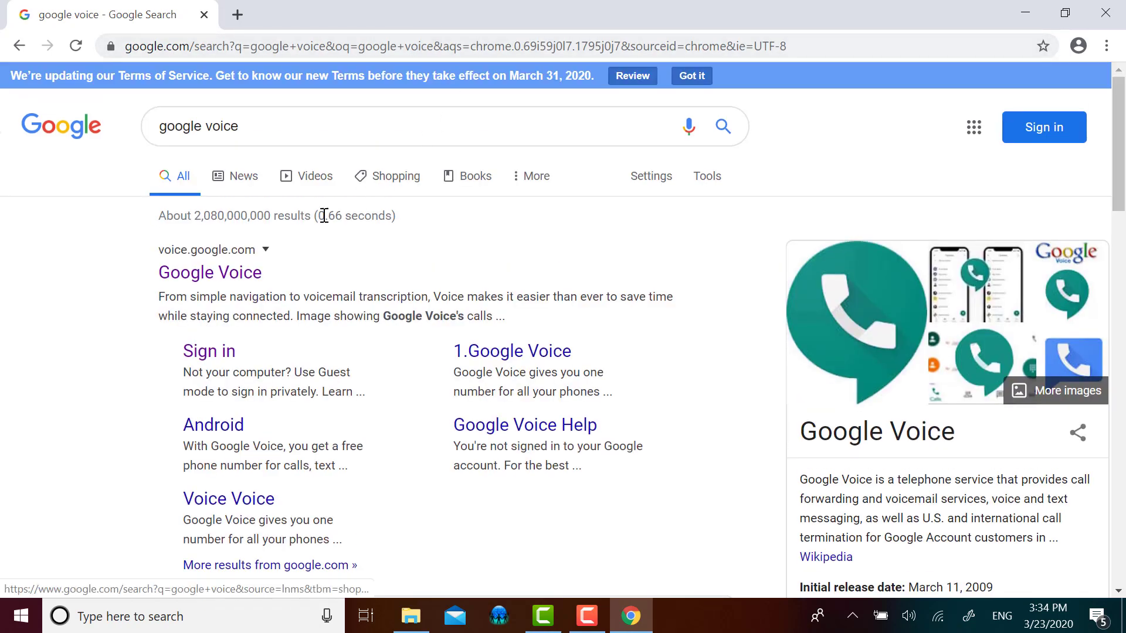
{"action": "mouse_move", "coordinate": [241, 276]}
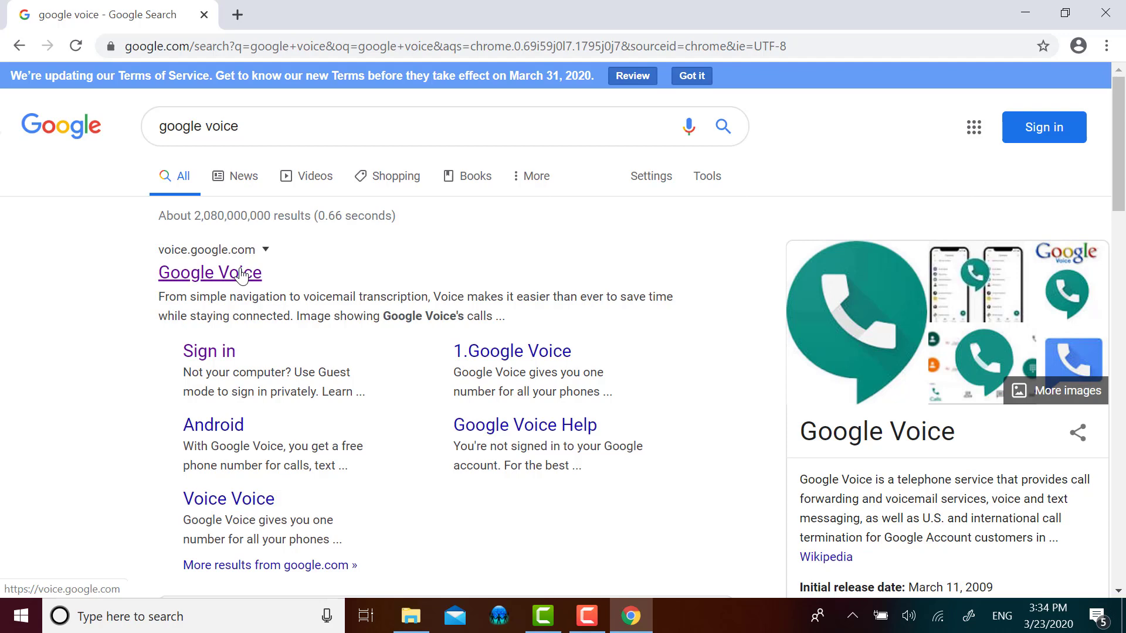
Open the Google Voice result and sign in with the saved Google account and password.
{"action": "left_click", "coordinate": [208, 272]}
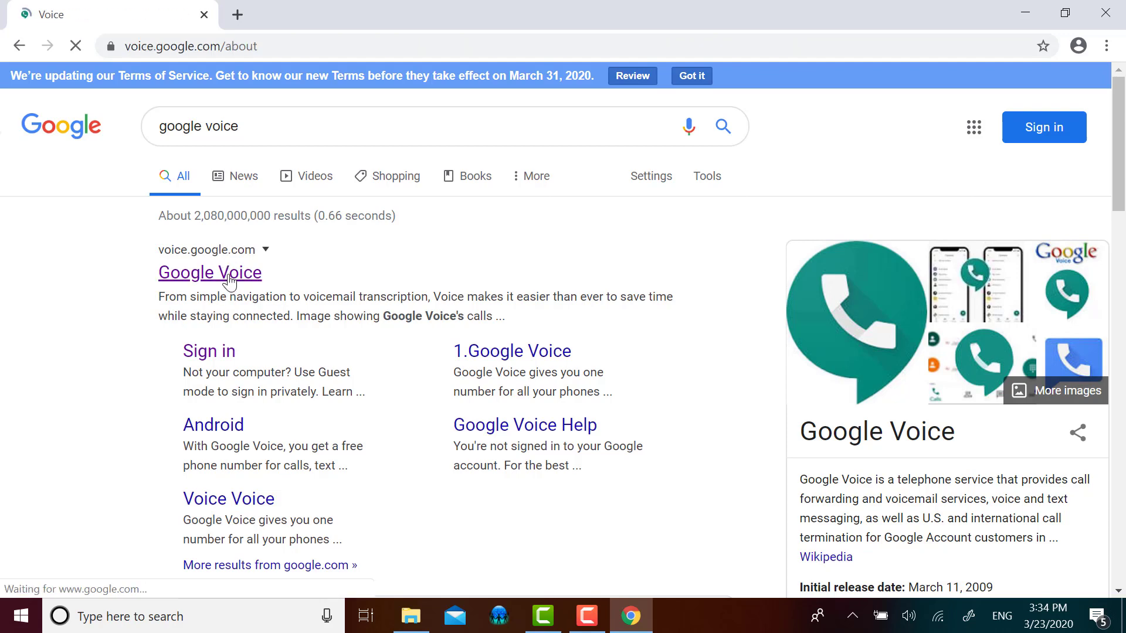
{"action": "left_click", "coordinate": [210, 272]}
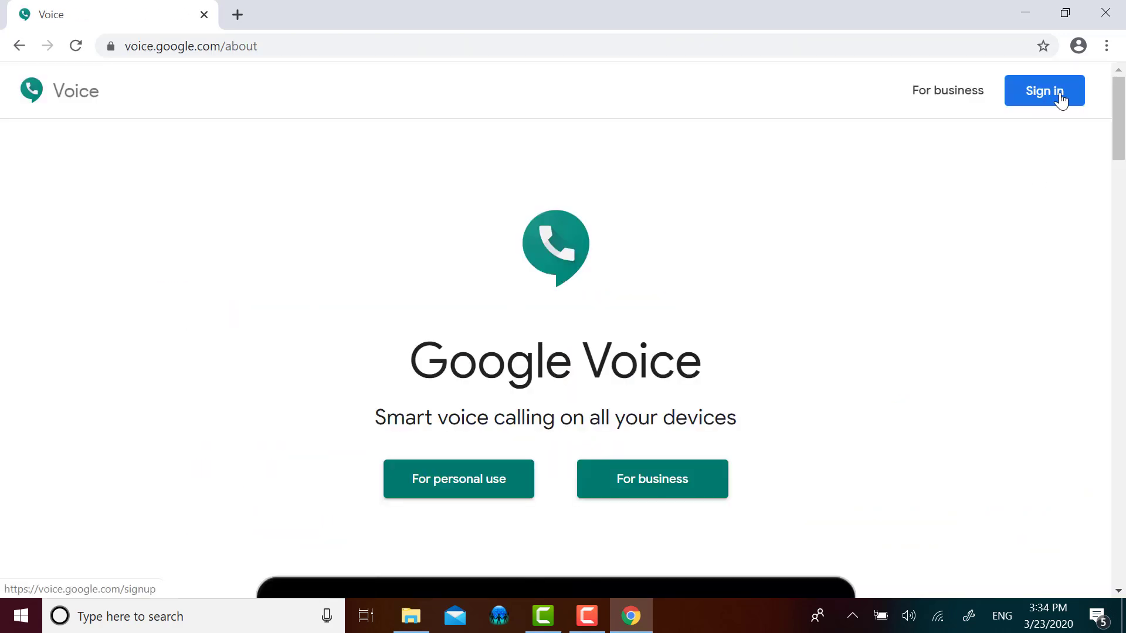
{"action": "left_click", "coordinate": [1043, 91]}
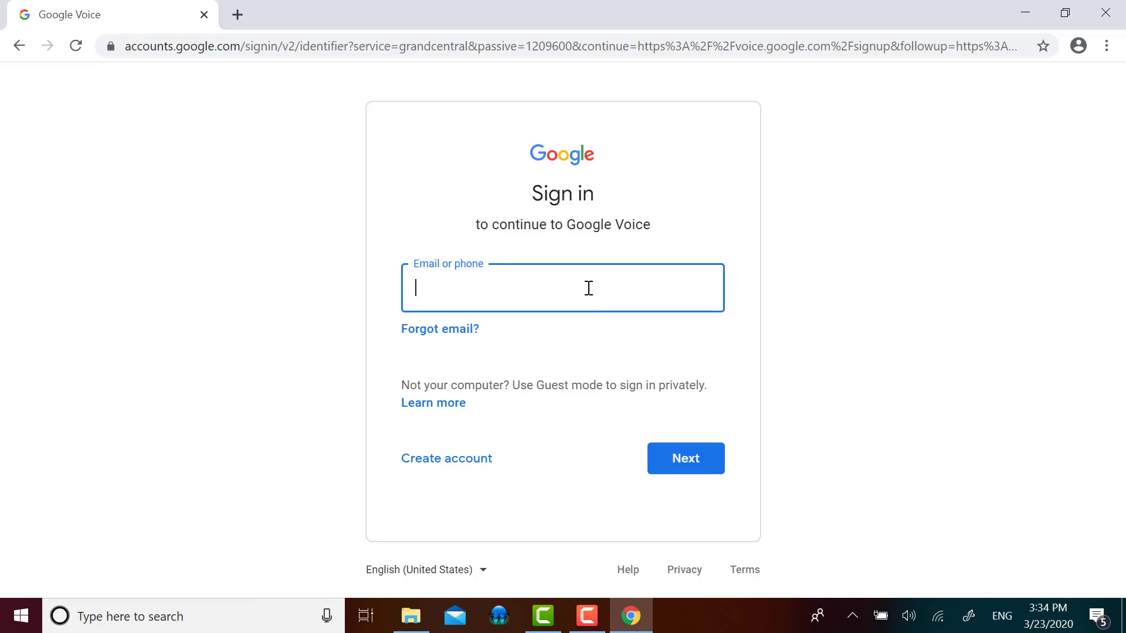
{"action": "left_click", "coordinate": [562, 287]}
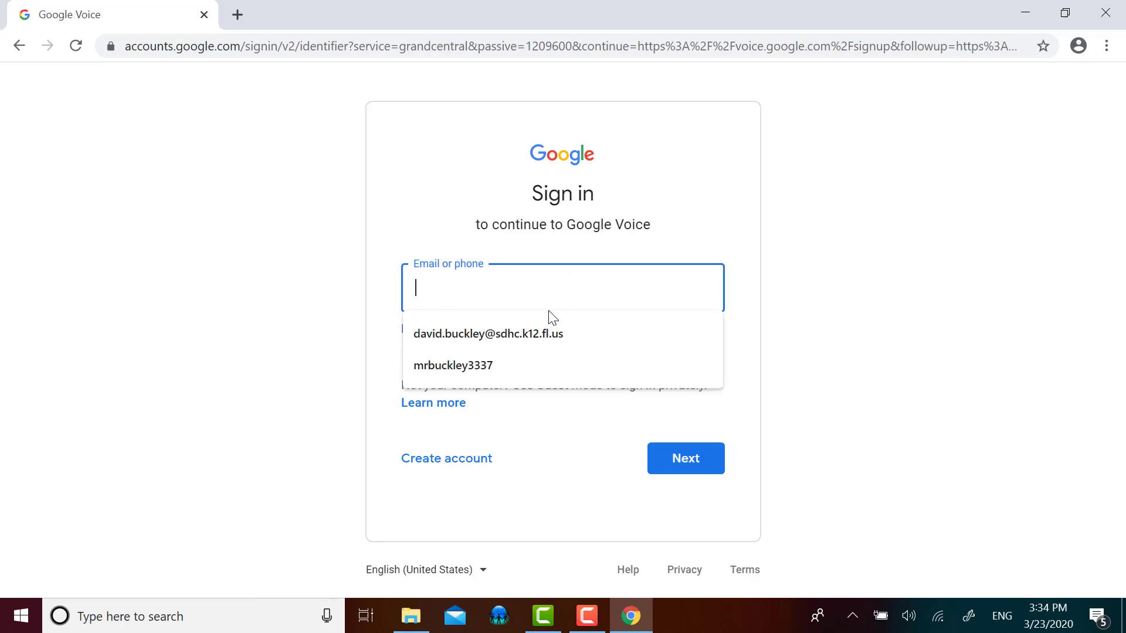
{"action": "left_click", "coordinate": [453, 365]}
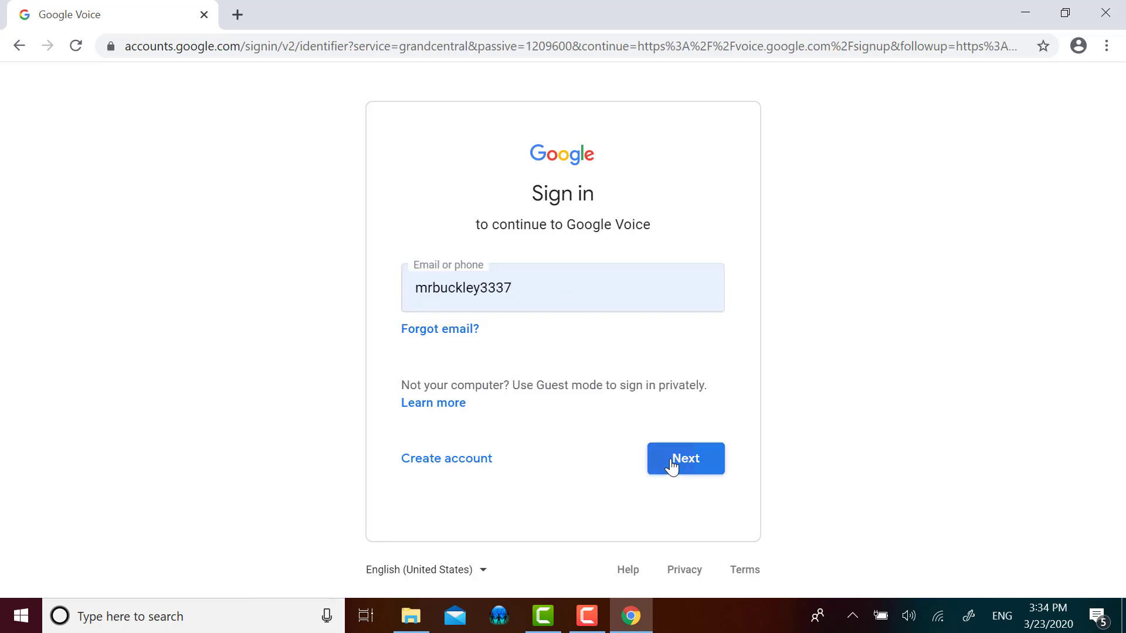
{"action": "left_click", "coordinate": [684, 458]}
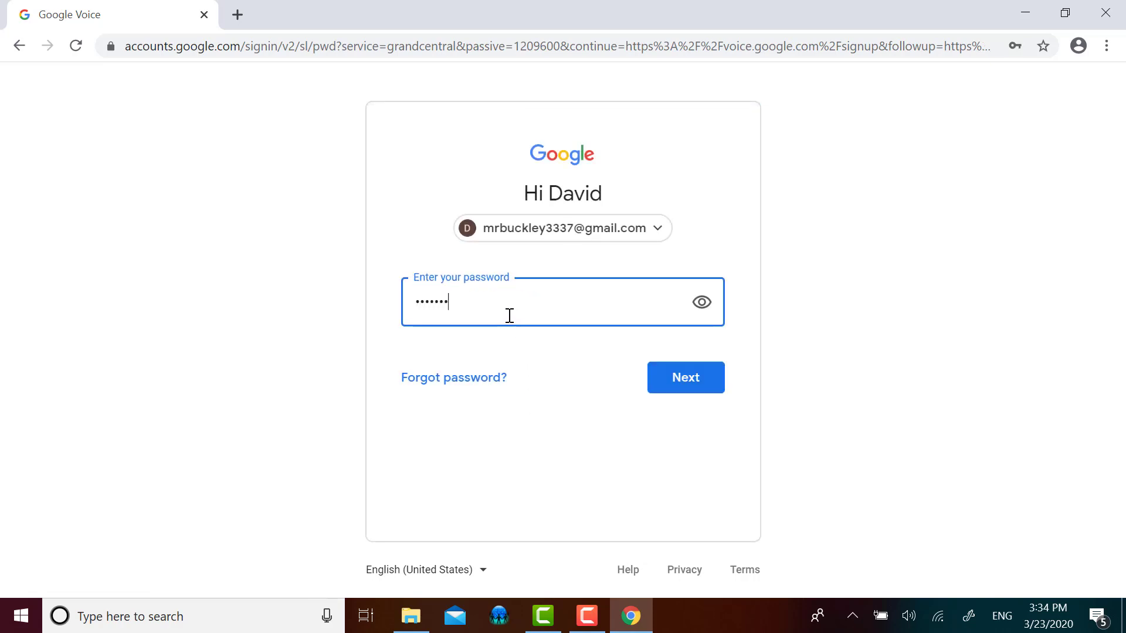
{"action": "left_click", "coordinate": [684, 376]}
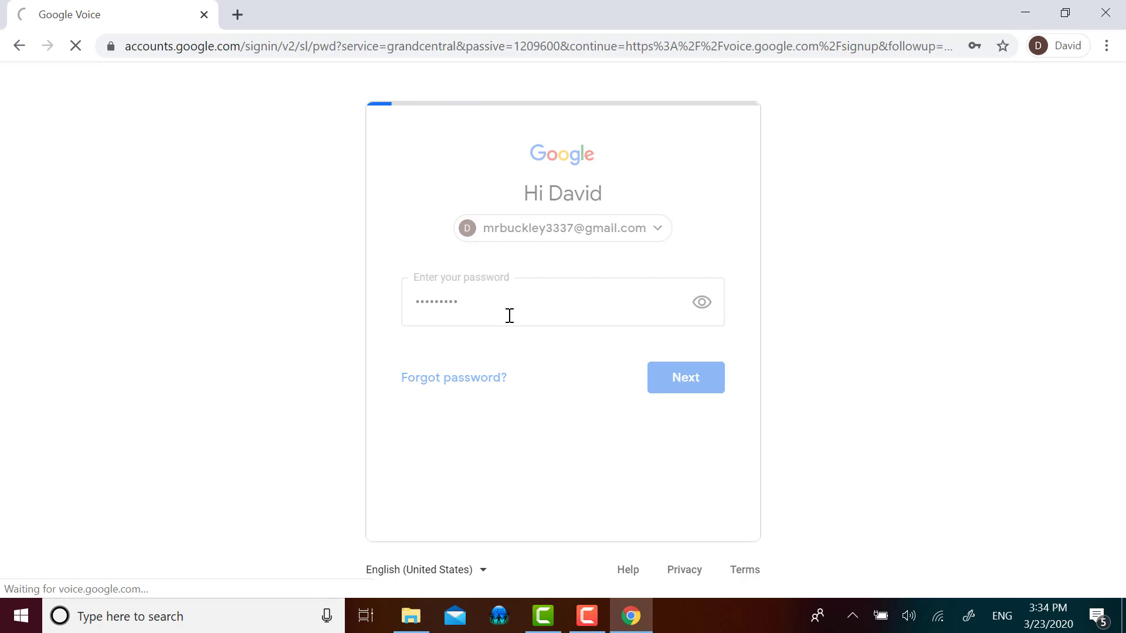
{"action": "left_click", "coordinate": [685, 377]}
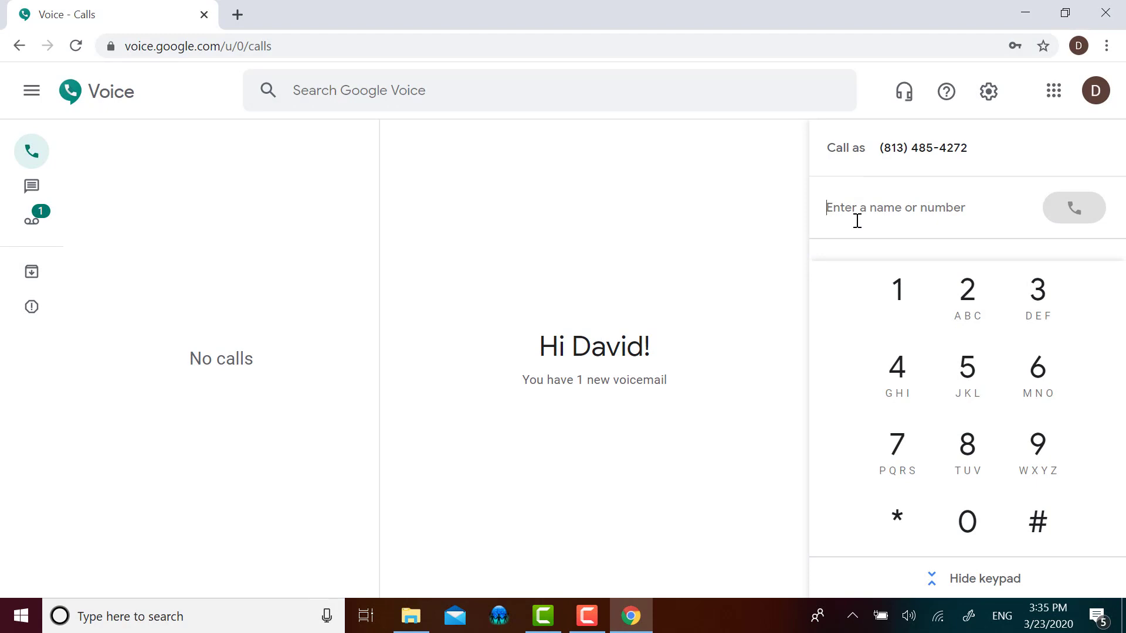
Call the 845 number, dismiss the antivirus notification, and end the call.
{"action": "type", "text": "81"}
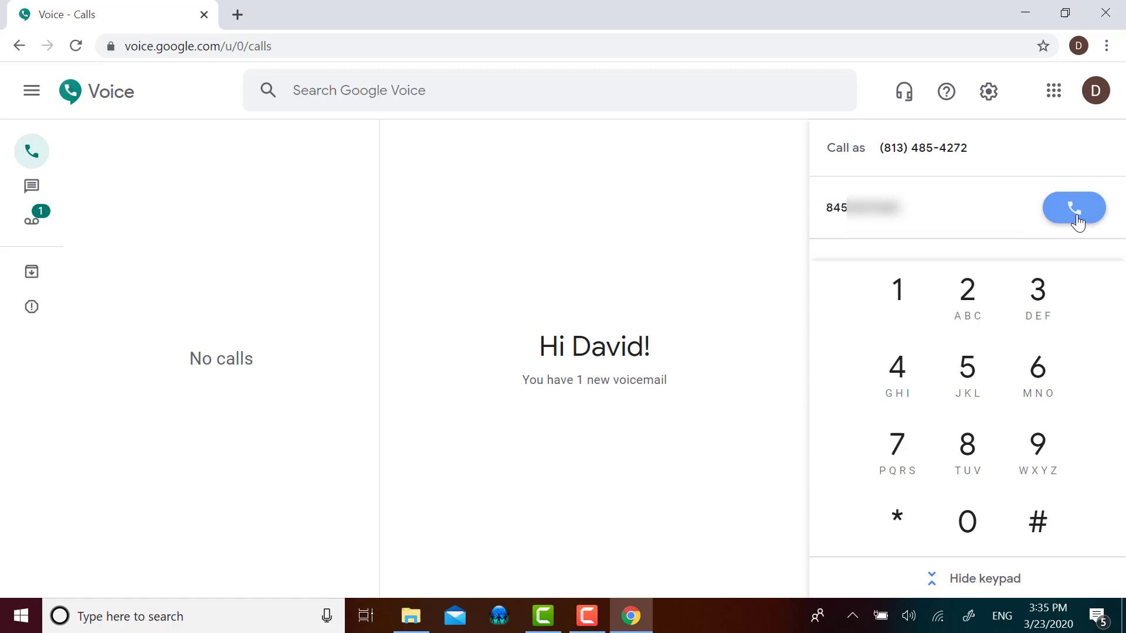
{"action": "left_click", "coordinate": [1072, 208]}
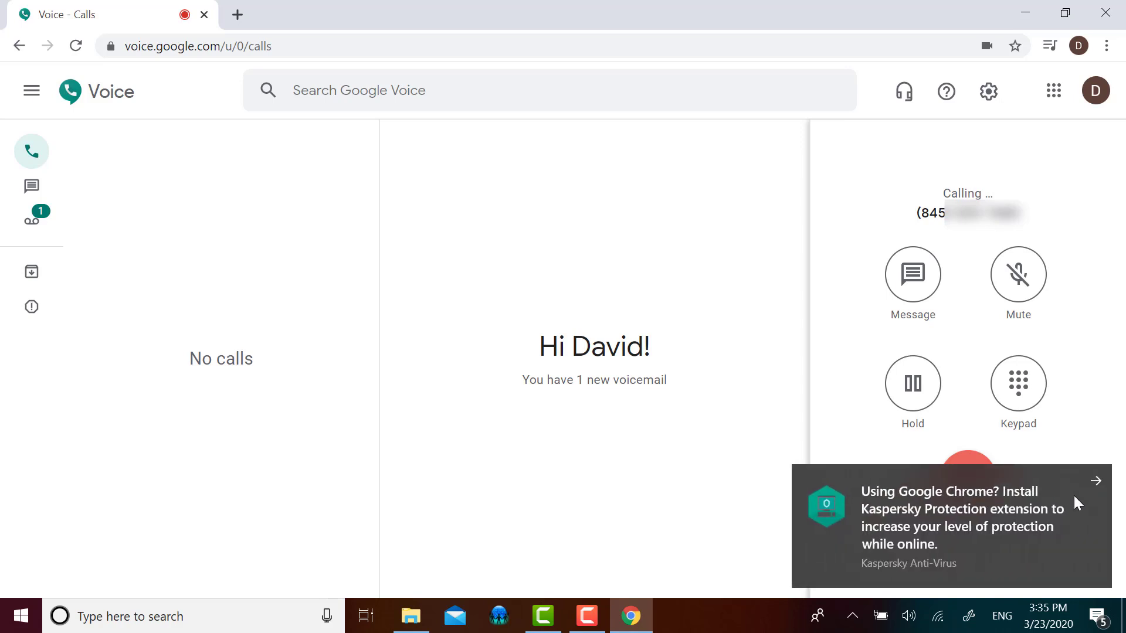
{"action": "left_click", "coordinate": [1094, 481]}
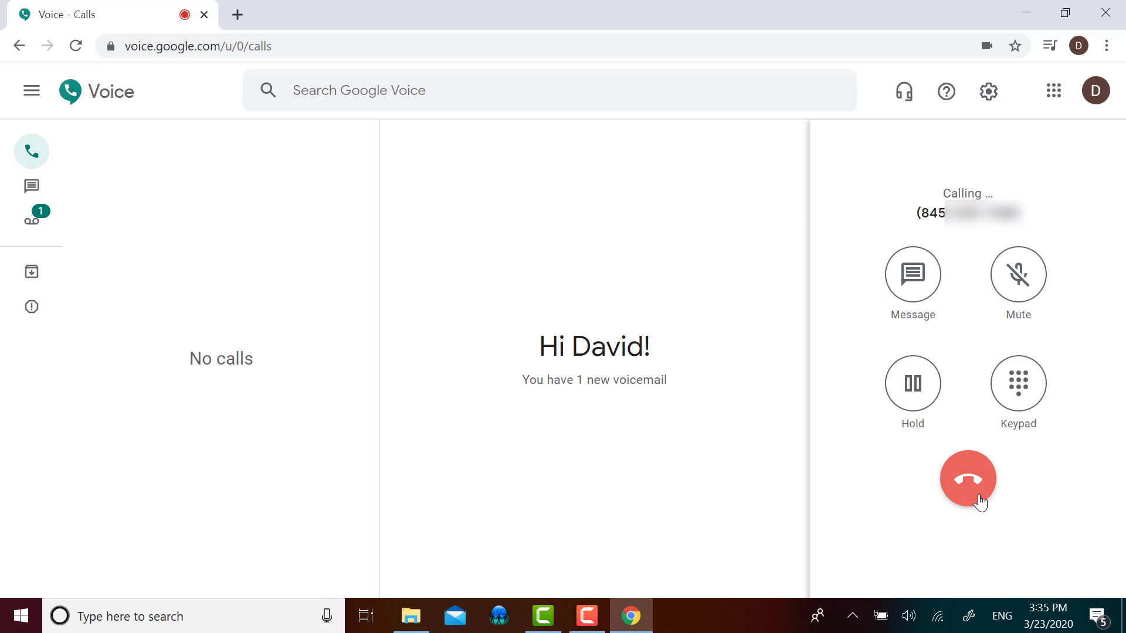
{"action": "left_click", "coordinate": [967, 478]}
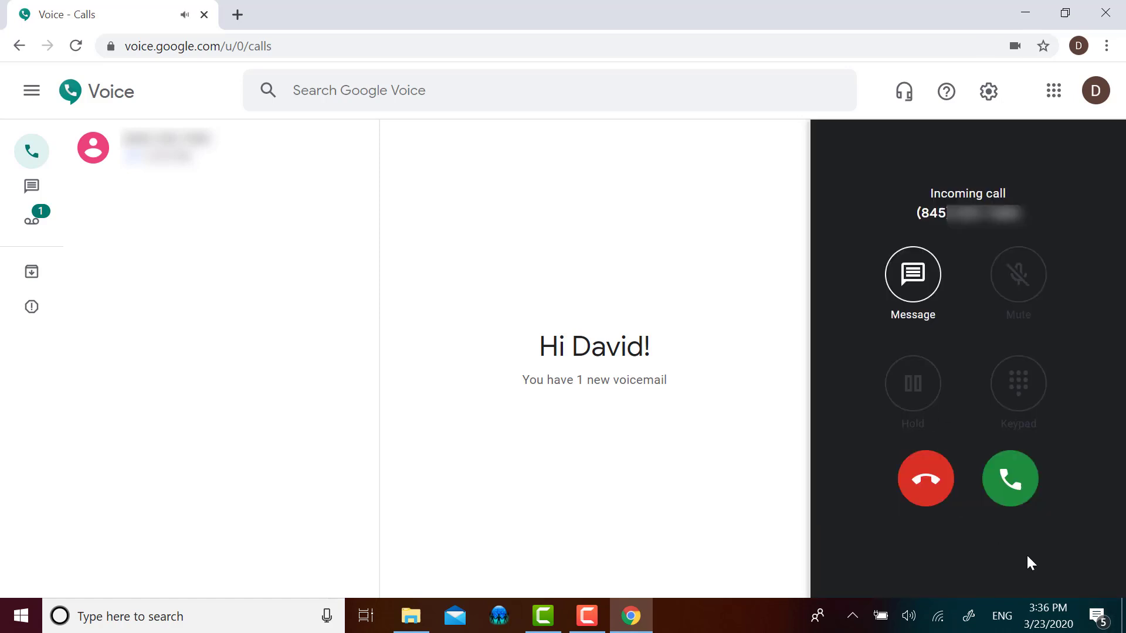
{"action": "mouse_move", "coordinate": [951, 309]}
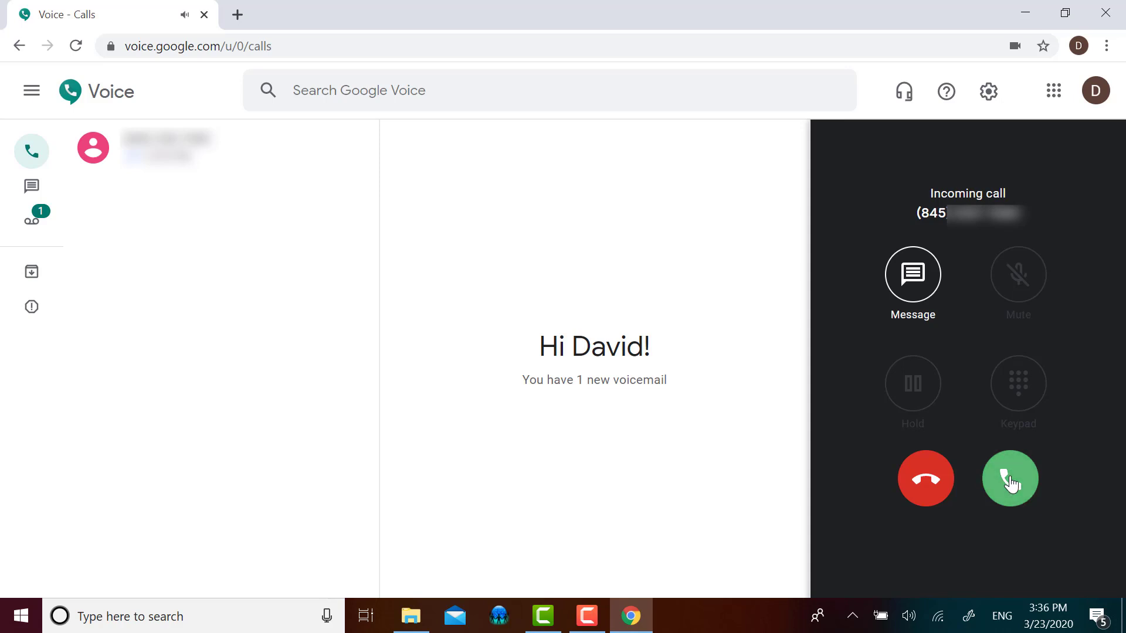
Pick up the ringing call from the 845 number, then hang up.
{"action": "left_click", "coordinate": [1010, 478]}
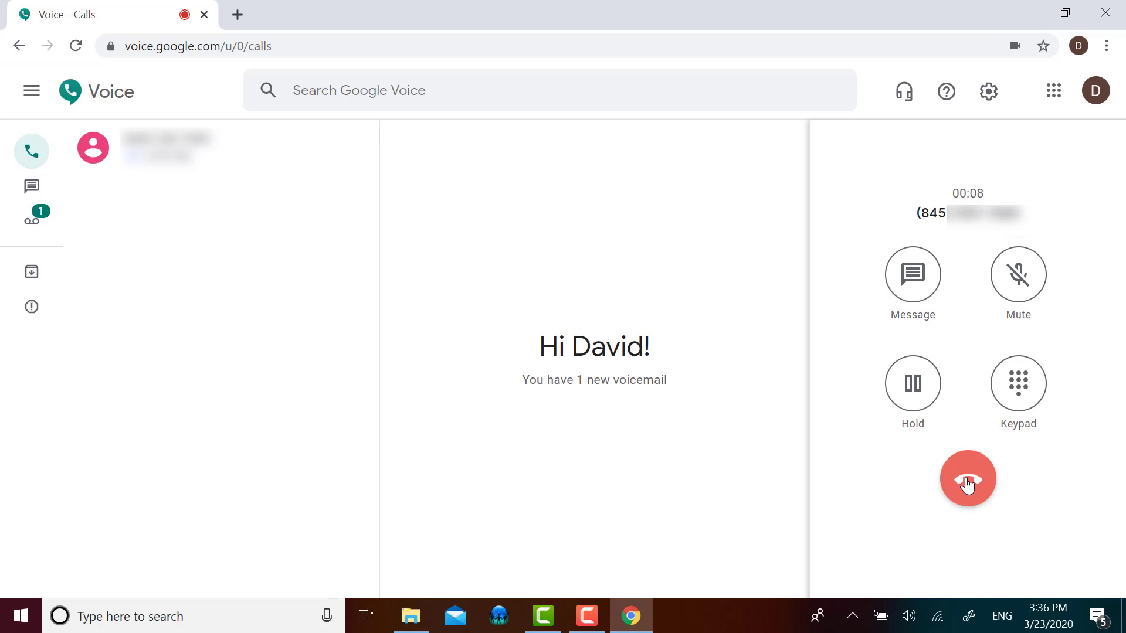
{"action": "left_click", "coordinate": [966, 479]}
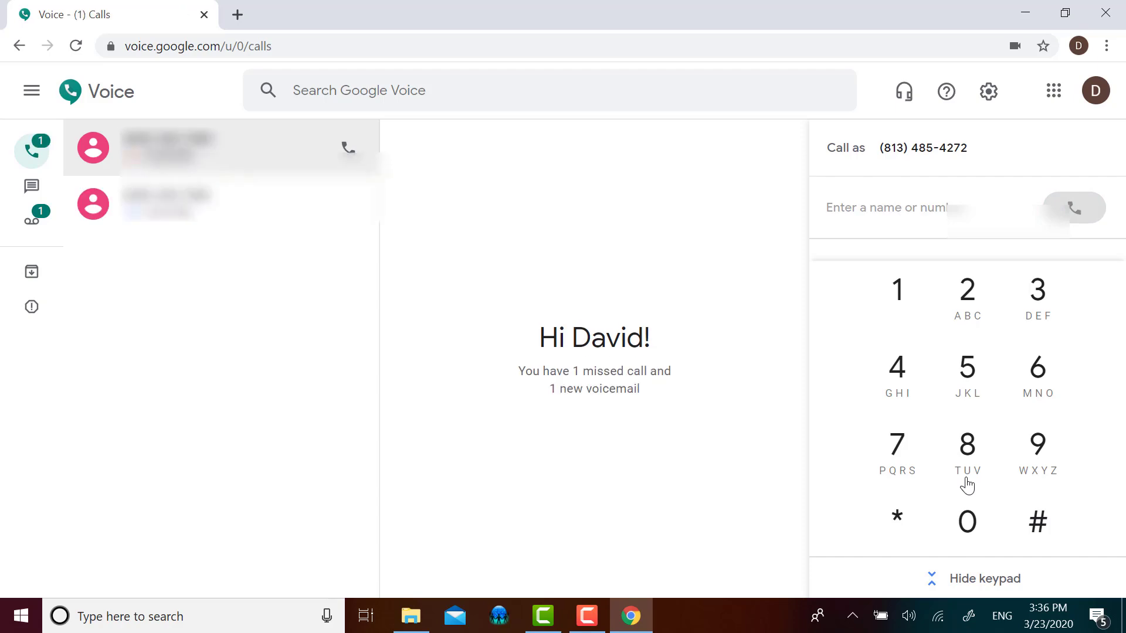
{"action": "mouse_move", "coordinate": [348, 148]}
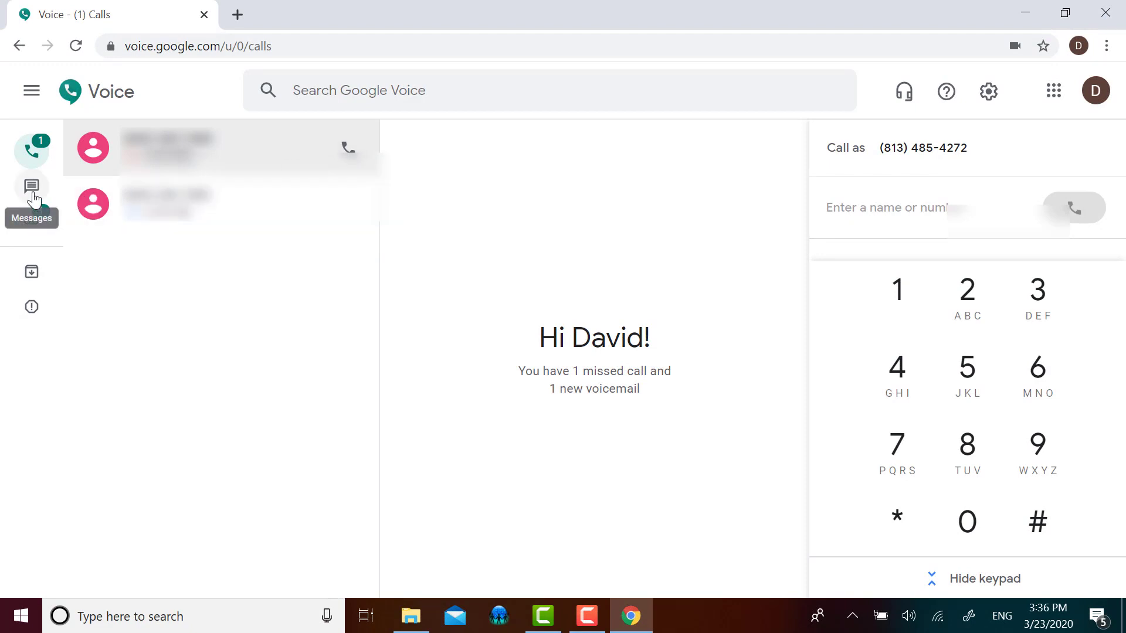
Start a new text message addressed to the 845 area-code number.
{"action": "left_click", "coordinate": [31, 185]}
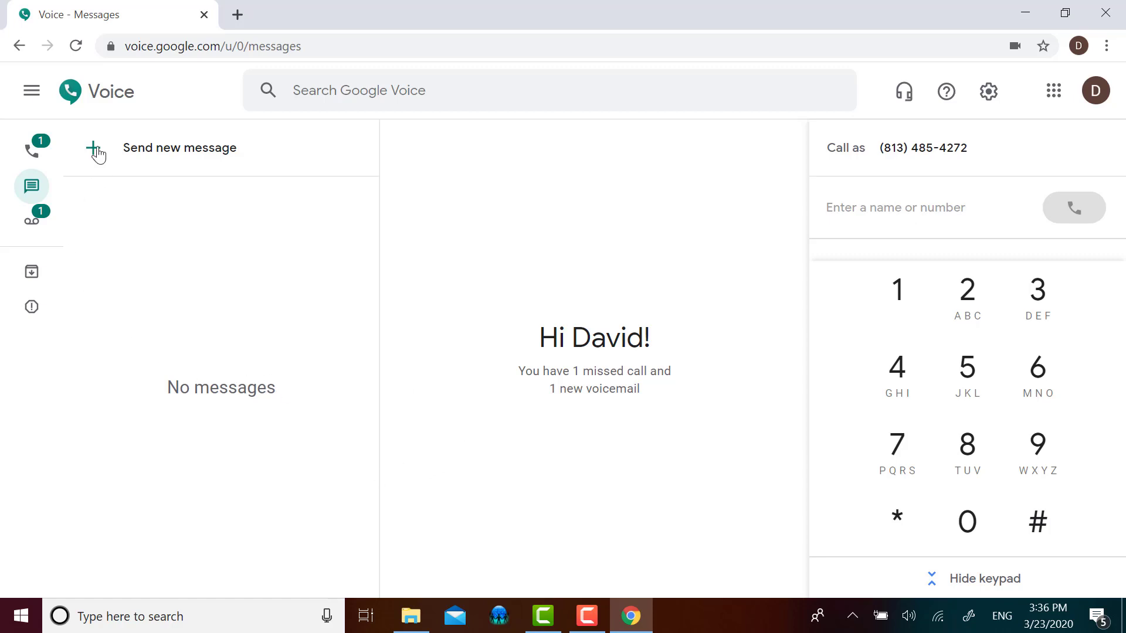
{"action": "mouse_move", "coordinate": [130, 160]}
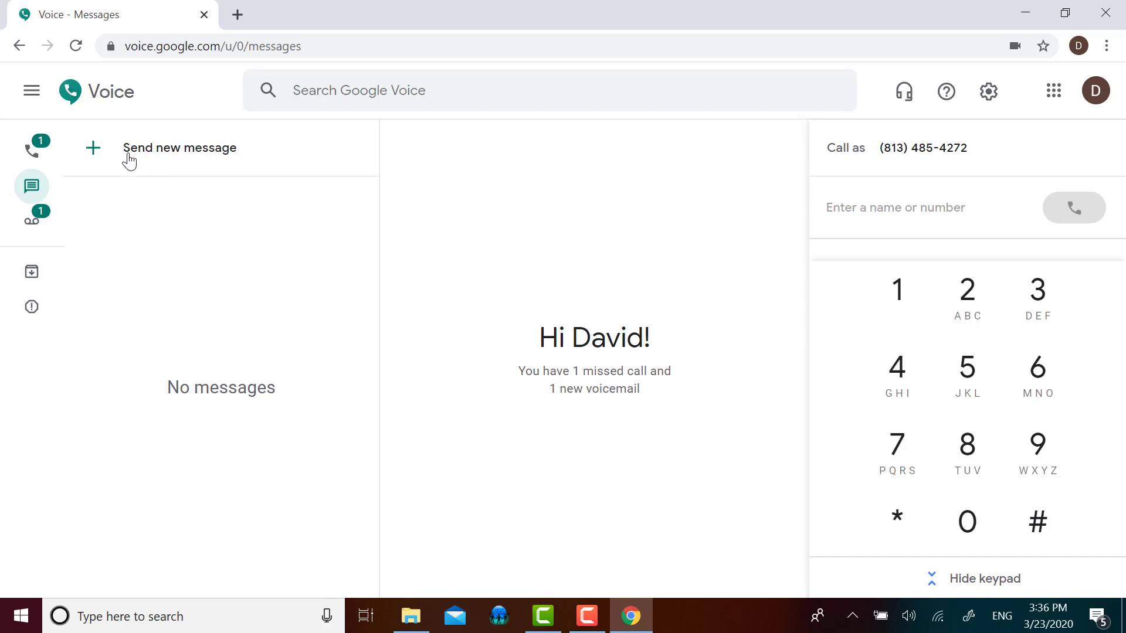
{"action": "left_click", "coordinate": [179, 147]}
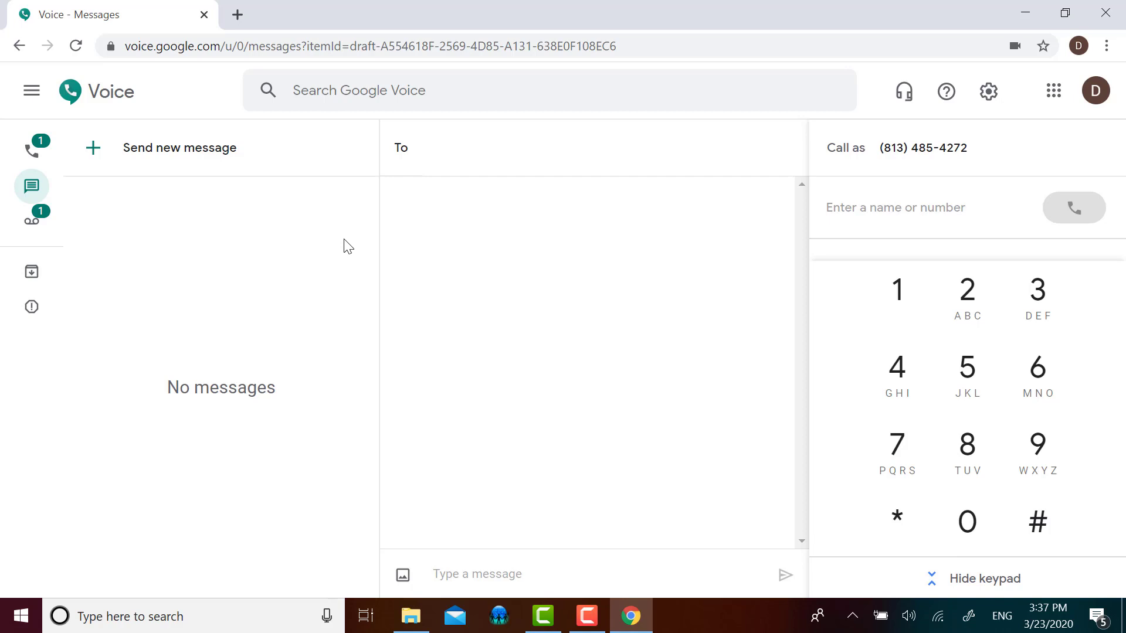
{"action": "type", "text": "8"}
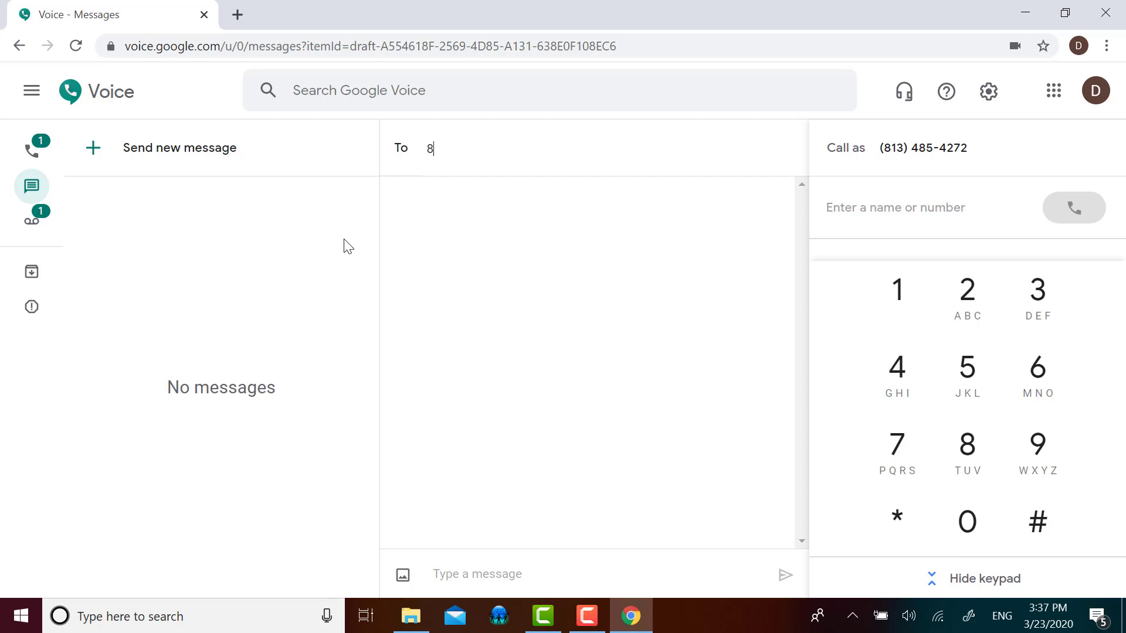
{"action": "type", "text": "45300"}
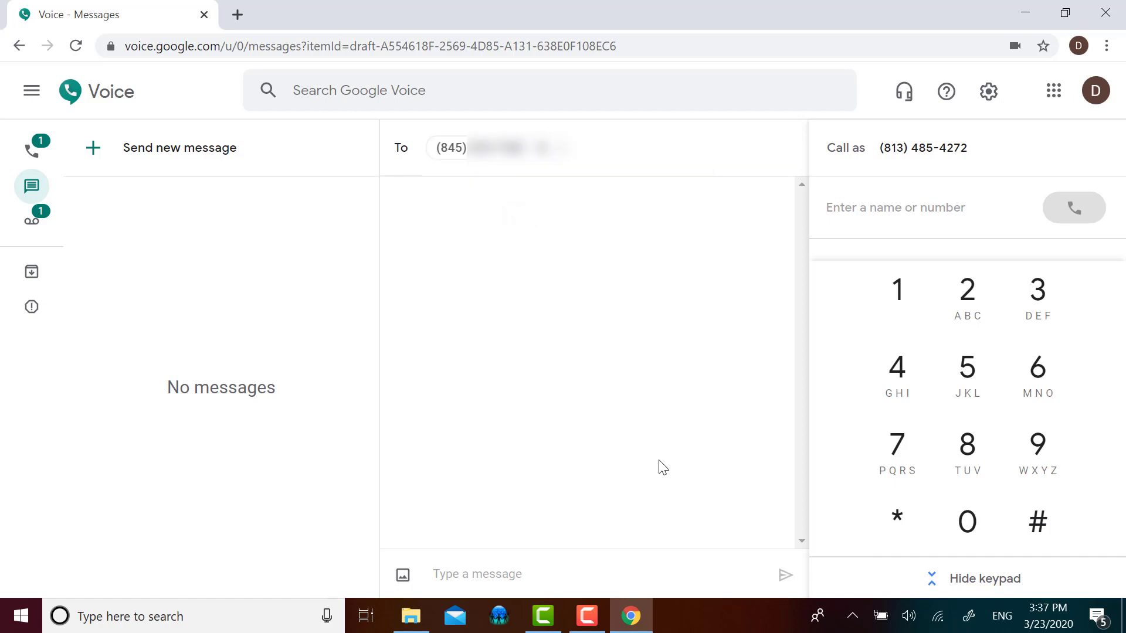
Write 'This is a test.' in the message body and send it.
{"action": "left_click", "coordinate": [476, 575]}
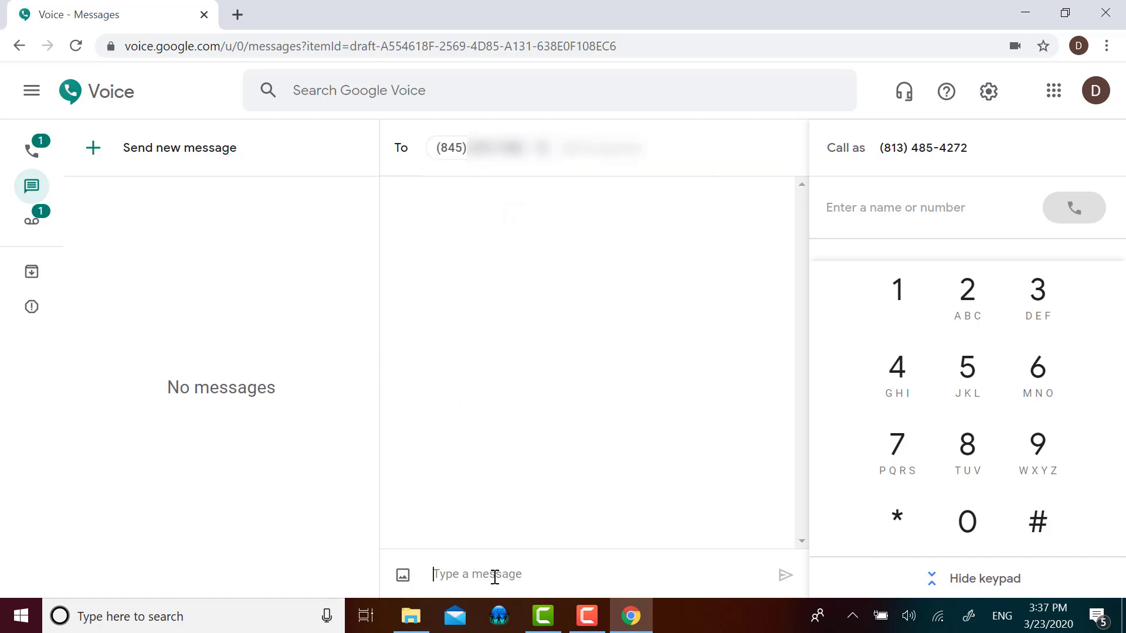
{"action": "mouse_move", "coordinate": [401, 575]}
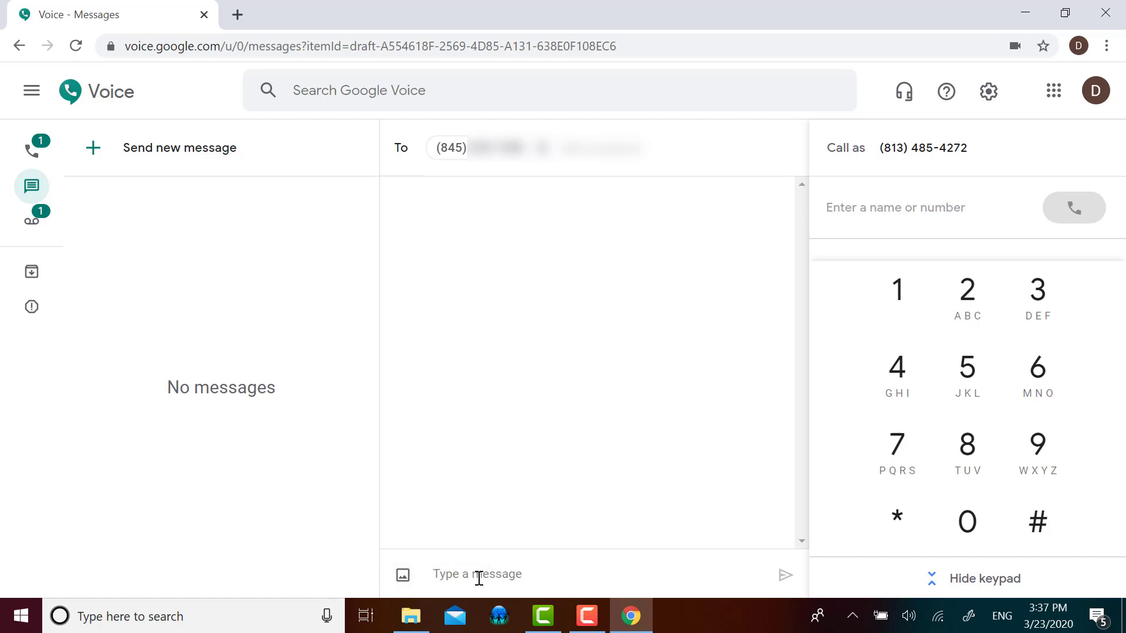
{"action": "type", "text": "Th"}
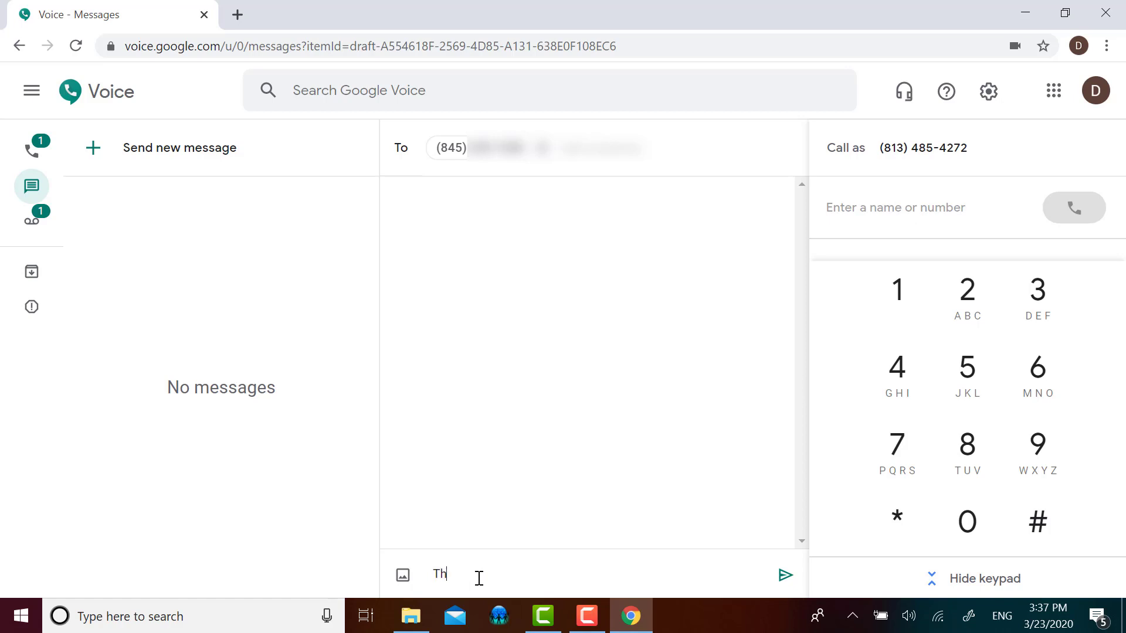
{"action": "type", "text": "his is a test."}
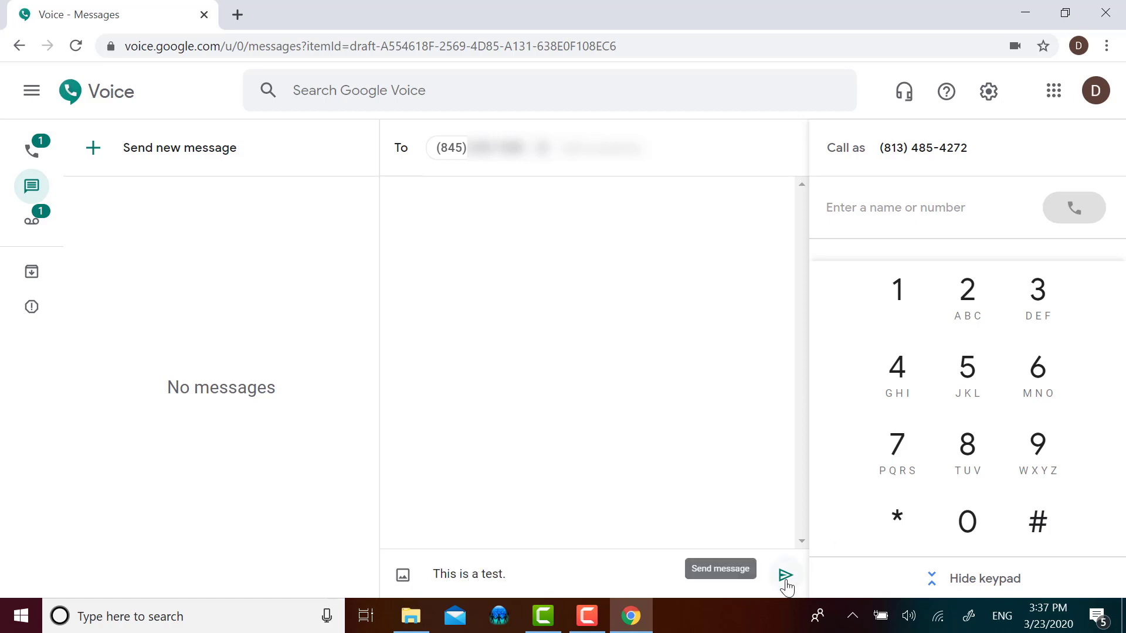
{"action": "left_click", "coordinate": [785, 573]}
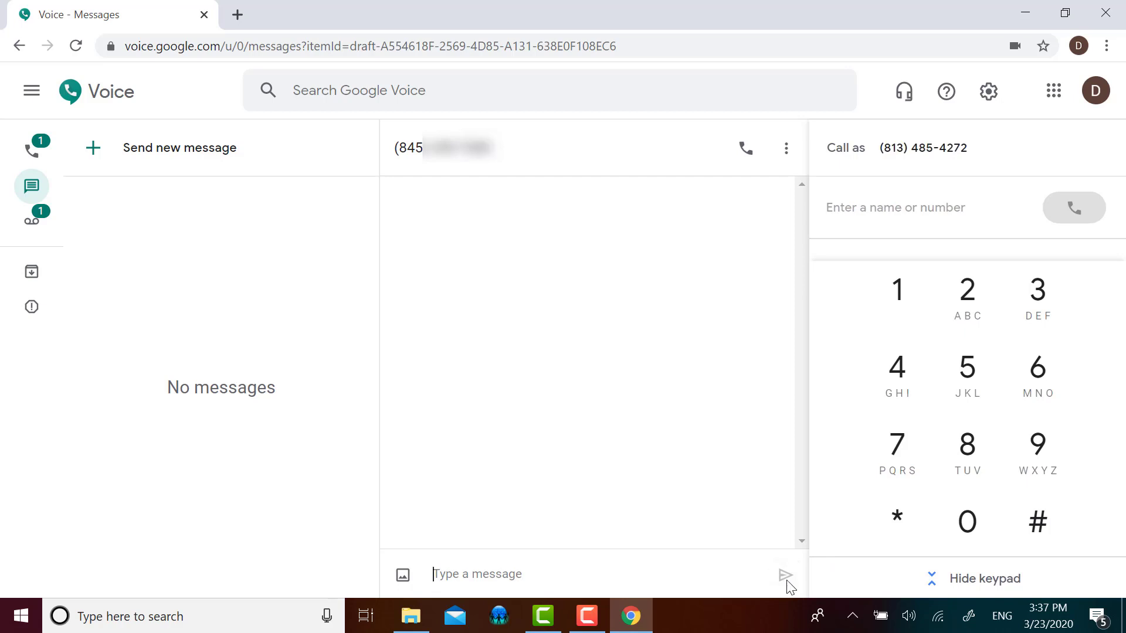
{"action": "left_click", "coordinate": [786, 575]}
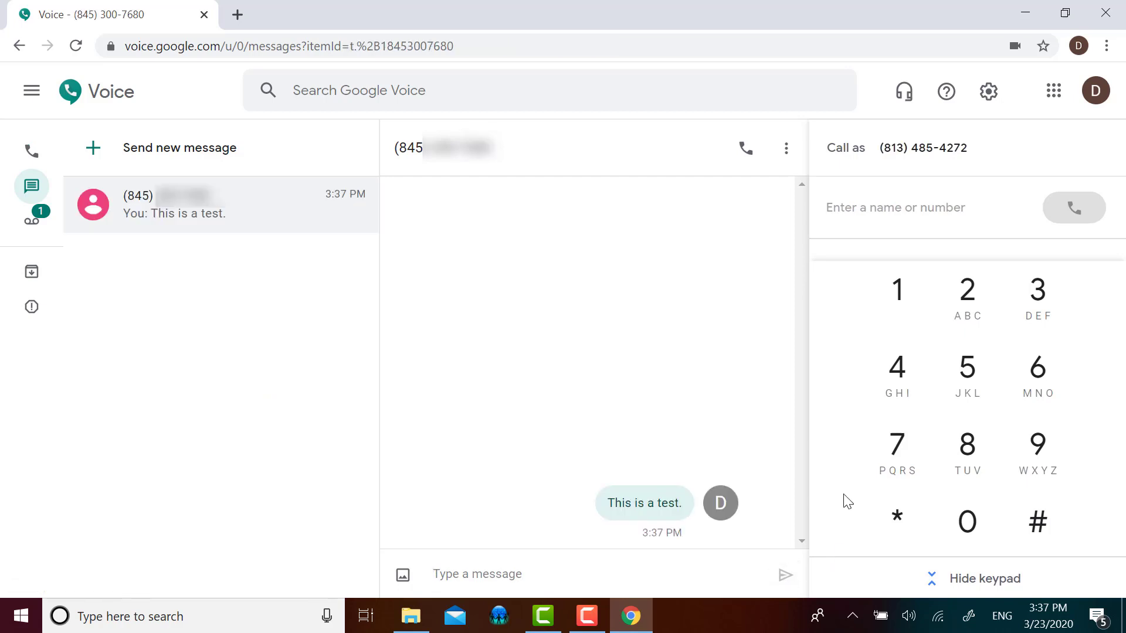
{"action": "mouse_move", "coordinate": [693, 523]}
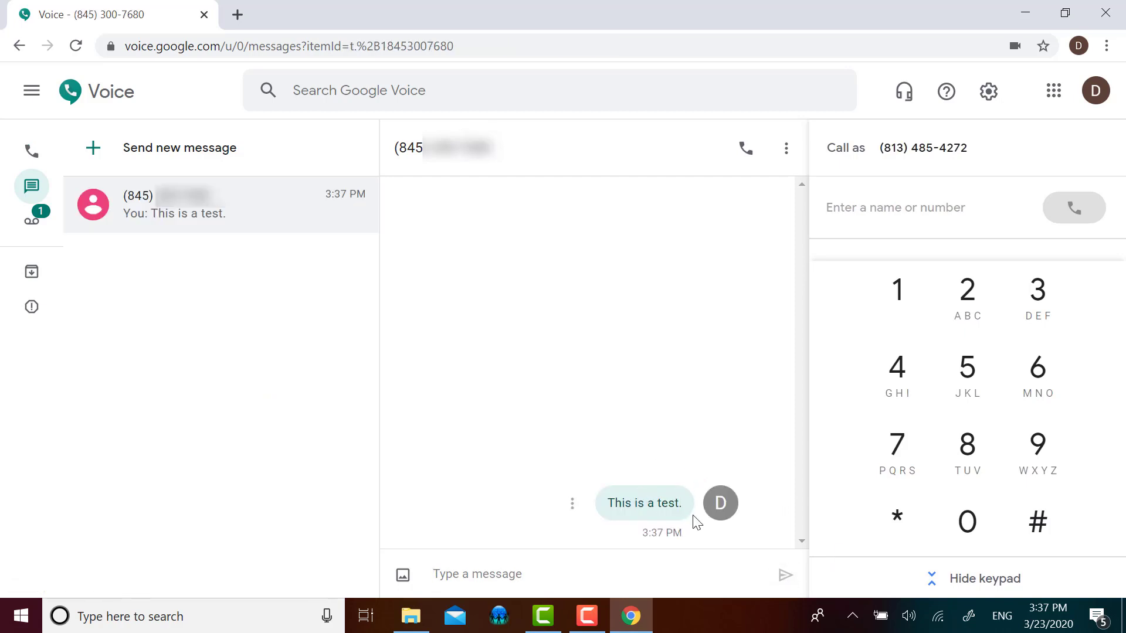
{"action": "mouse_move", "coordinate": [725, 553]}
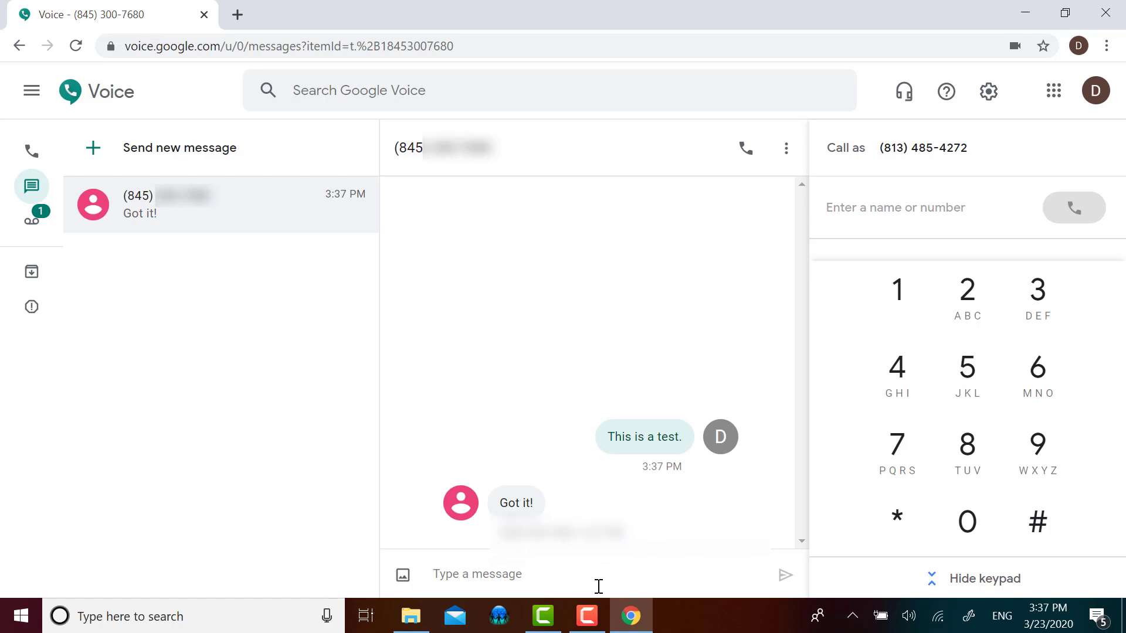
Send 'This is great!' in the 845 conversation after the 'Got it!' reply.
{"action": "left_click", "coordinate": [476, 574]}
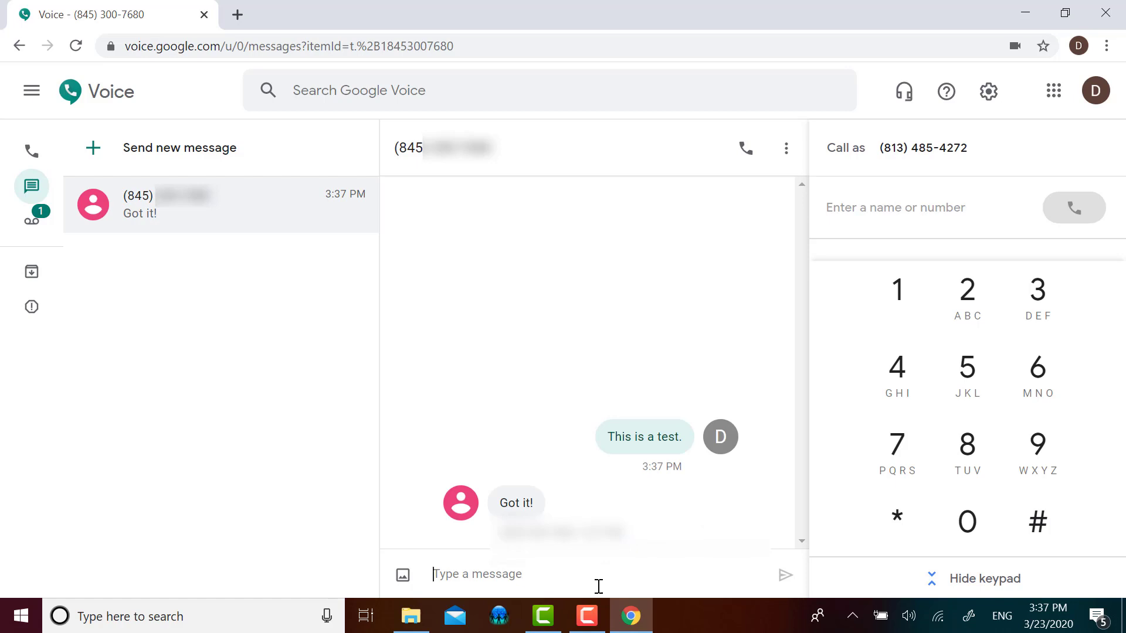
{"action": "type", "text": "THis is great!"}
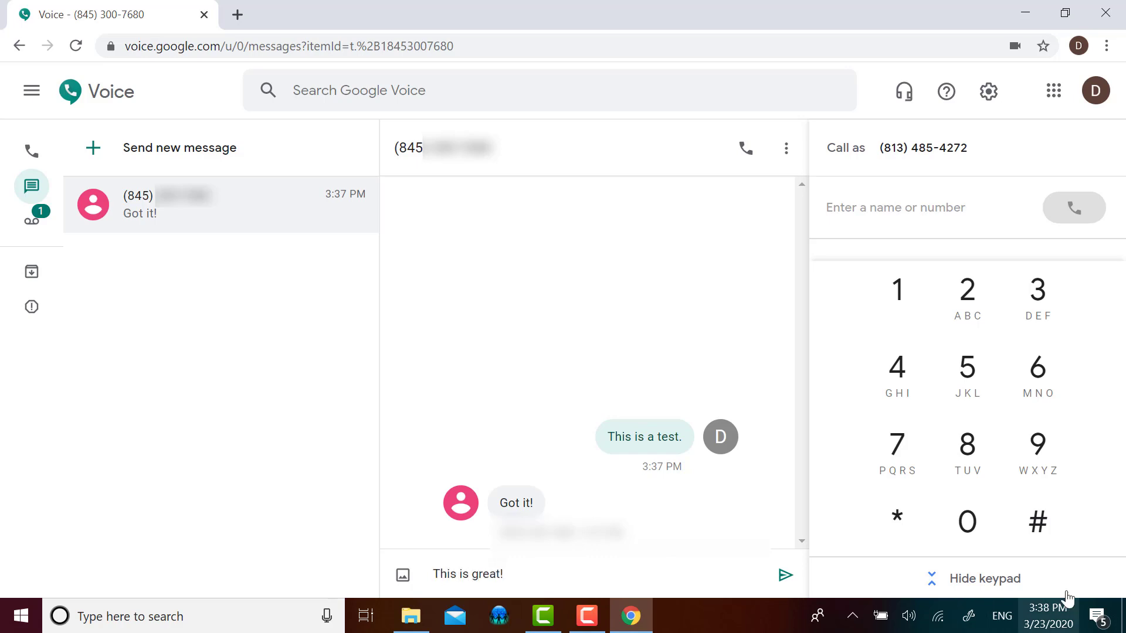
{"action": "left_click", "coordinate": [784, 574]}
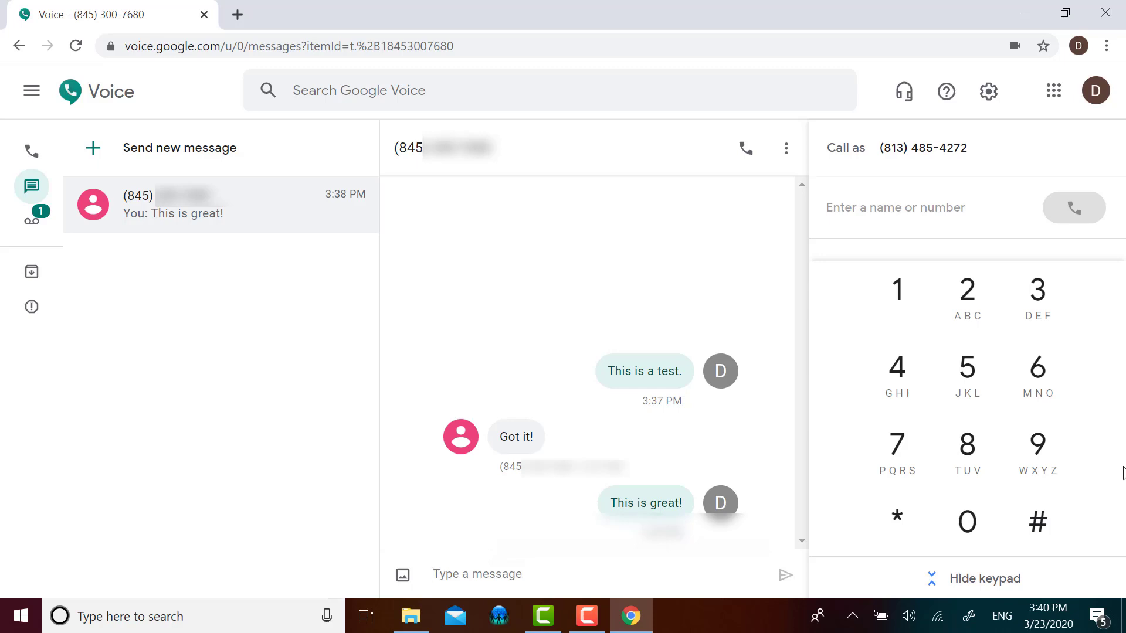
Send 'Hi!' in reply to 'Hey, Mr. Buckley!' from the second 845 number.
{"action": "left_click", "coordinate": [476, 573]}
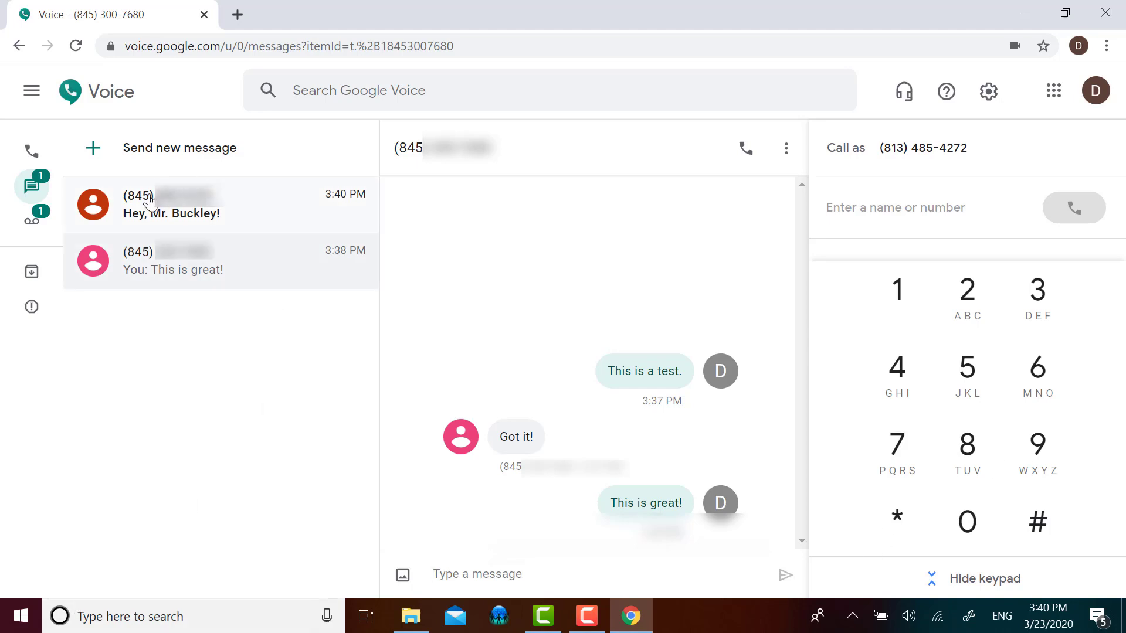
{"action": "mouse_move", "coordinate": [194, 233]}
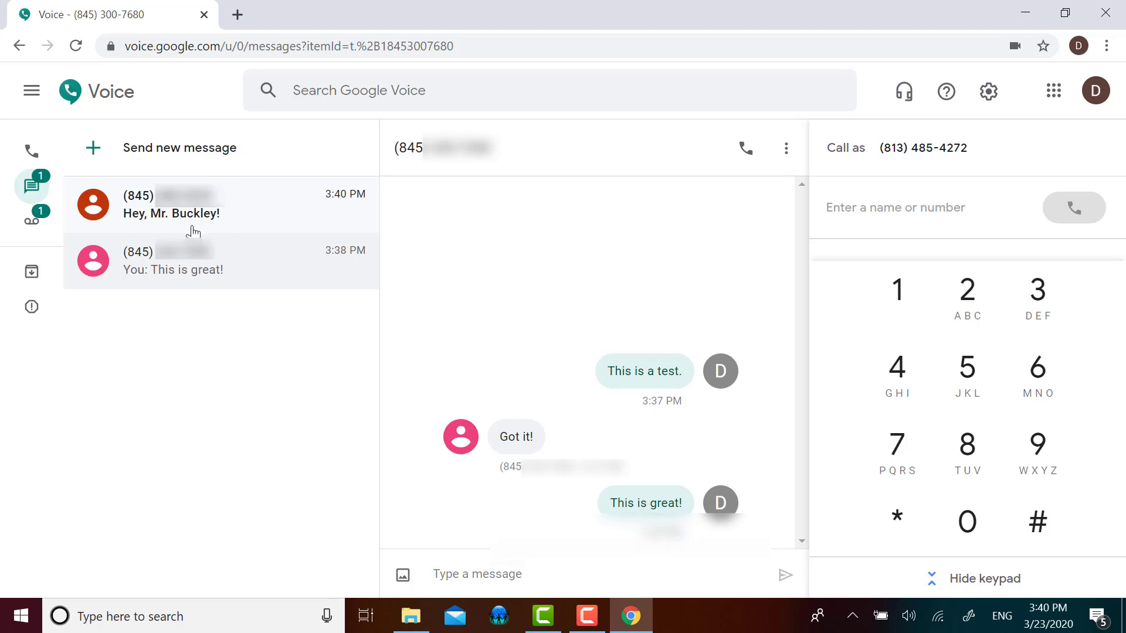
{"action": "mouse_move", "coordinate": [194, 231]}
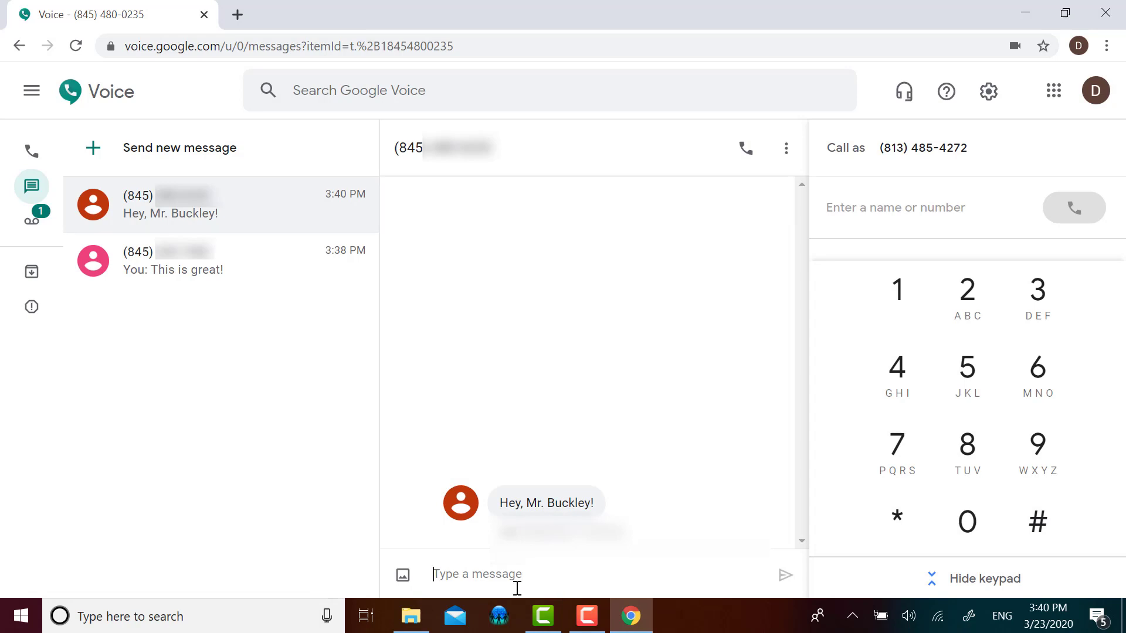
{"action": "type", "text": "Hi!"}
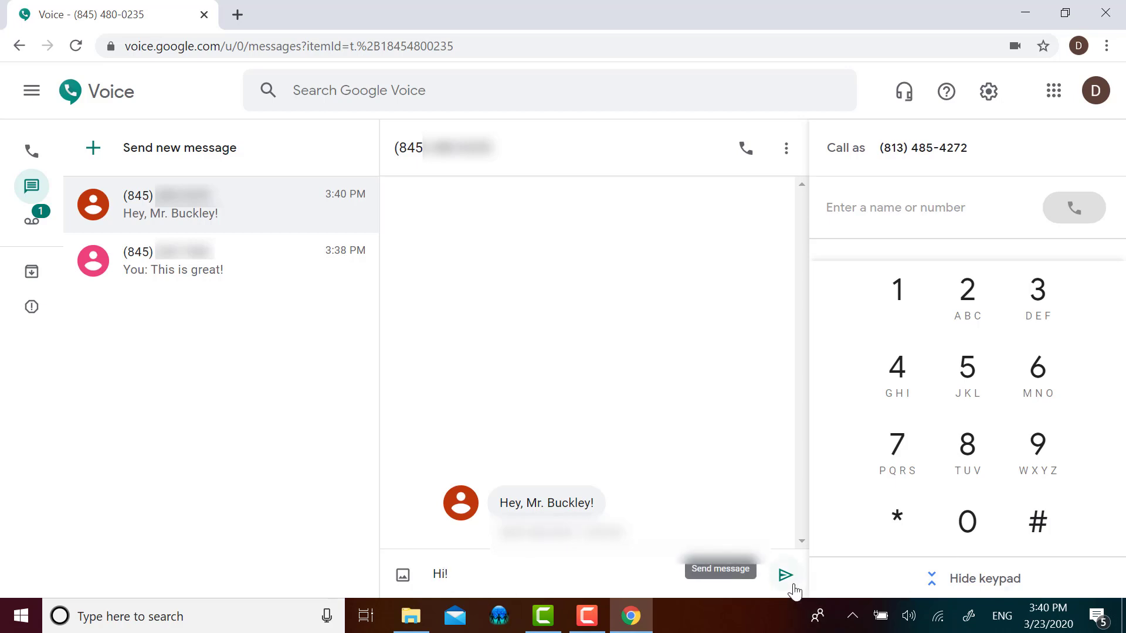
{"action": "left_click", "coordinate": [784, 574]}
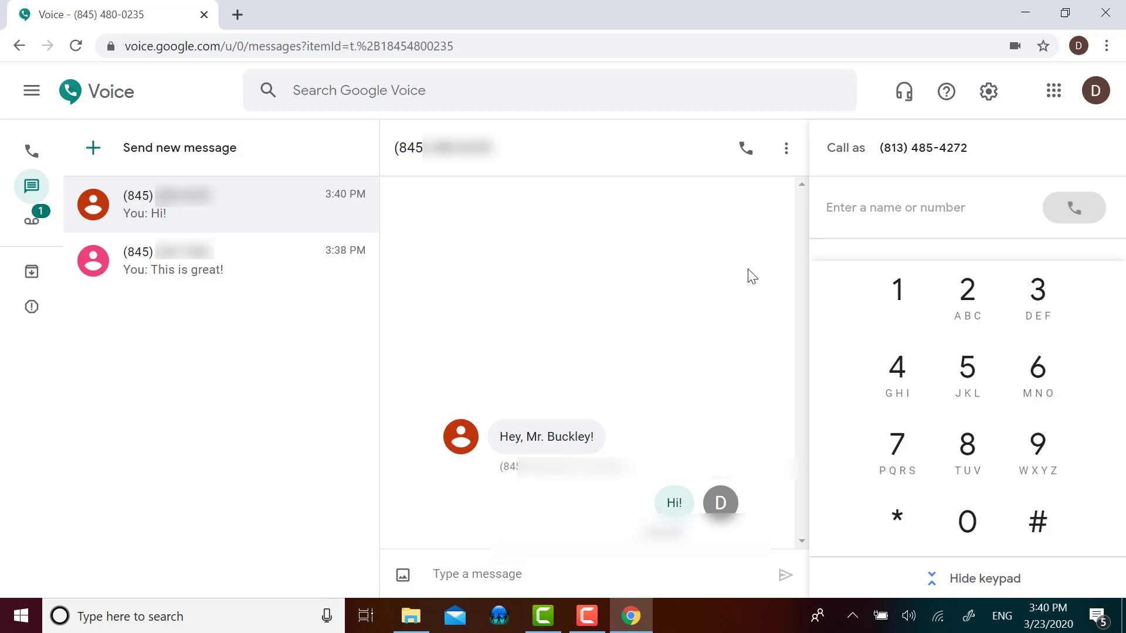
{"action": "left_click", "coordinate": [477, 573]}
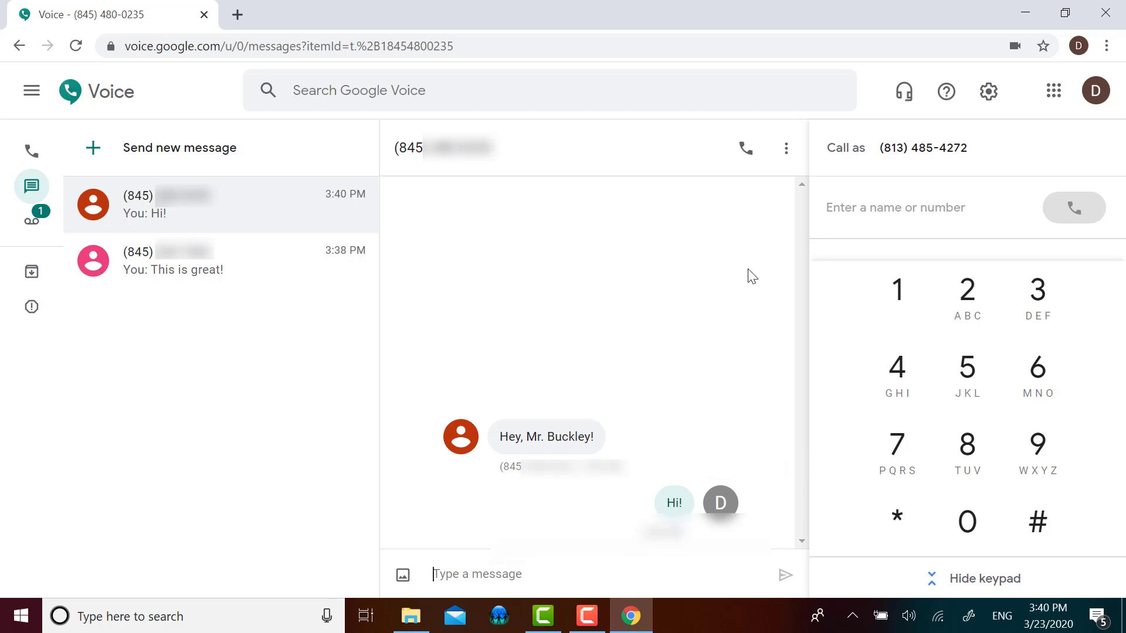